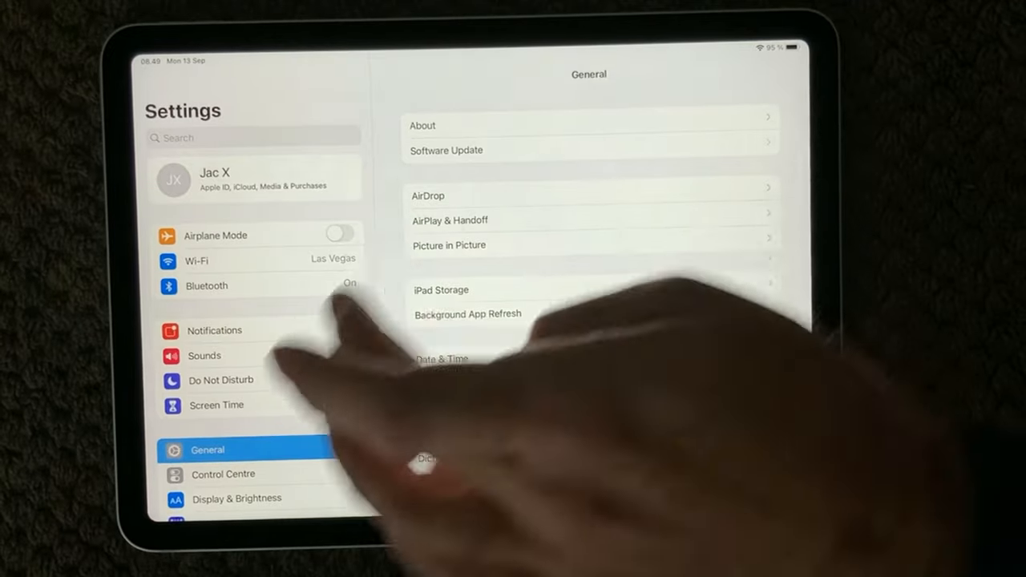
Step: Switch Wi-Fi back on so the iPad rejoins Las Vegas, then move to Bluetooth settings
{"action": "left_click", "coordinate": [197, 260]}
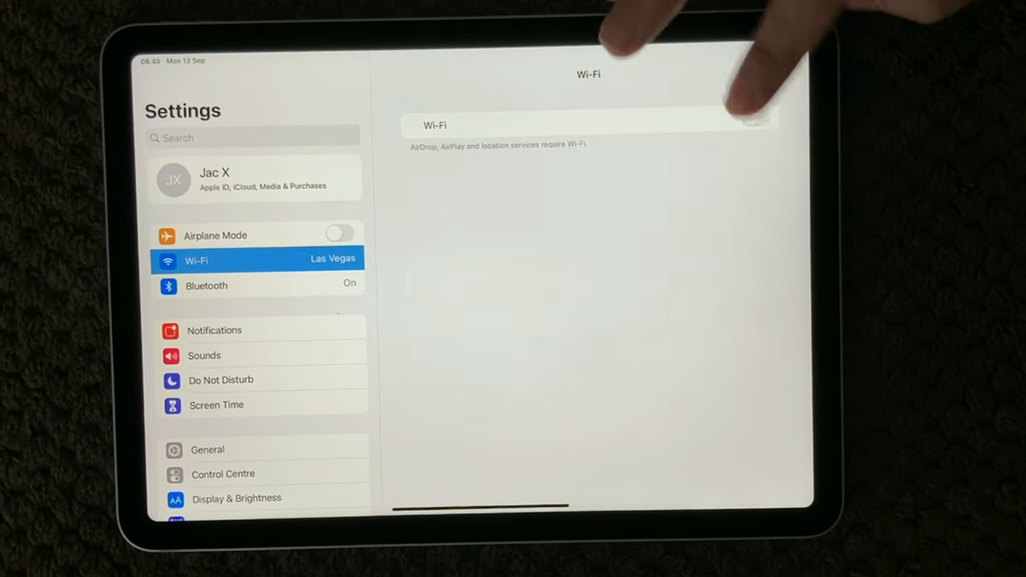
{"action": "left_click", "coordinate": [752, 117]}
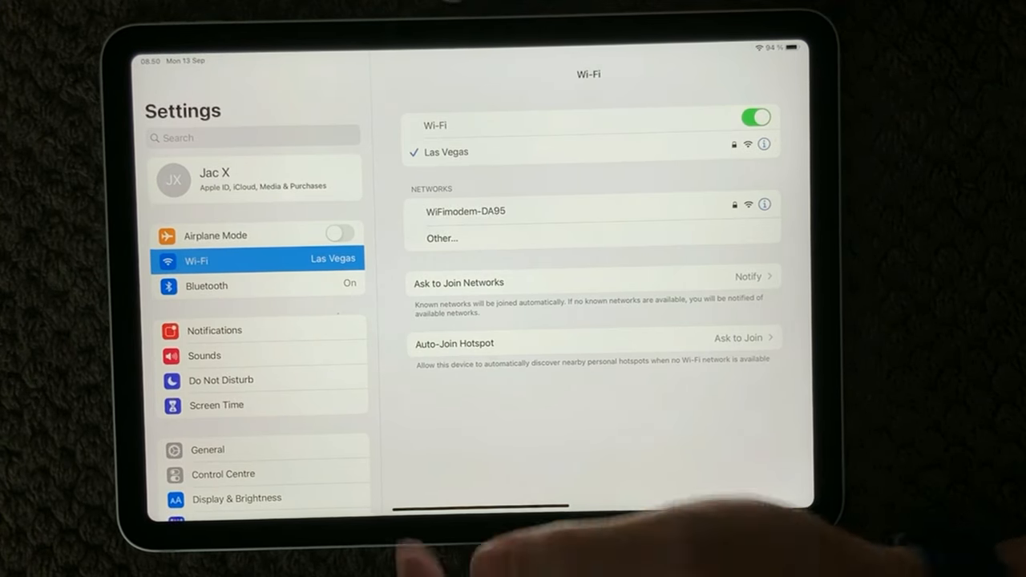
{"action": "left_click", "coordinate": [207, 286]}
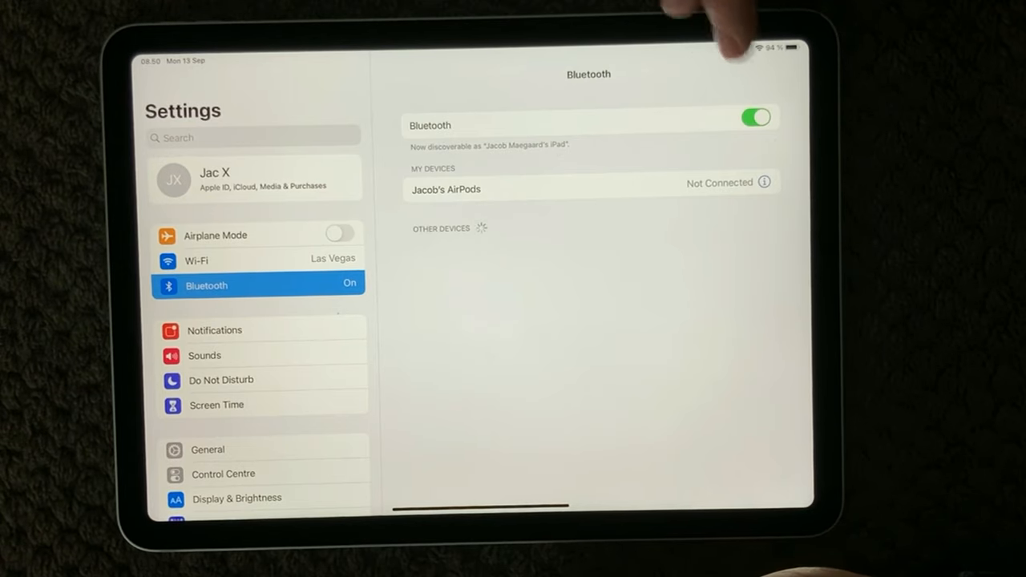
Step: Turn Bluetooth off and return to Wi-Fi, keeping it connected to Las Vegas
{"action": "left_click", "coordinate": [755, 117]}
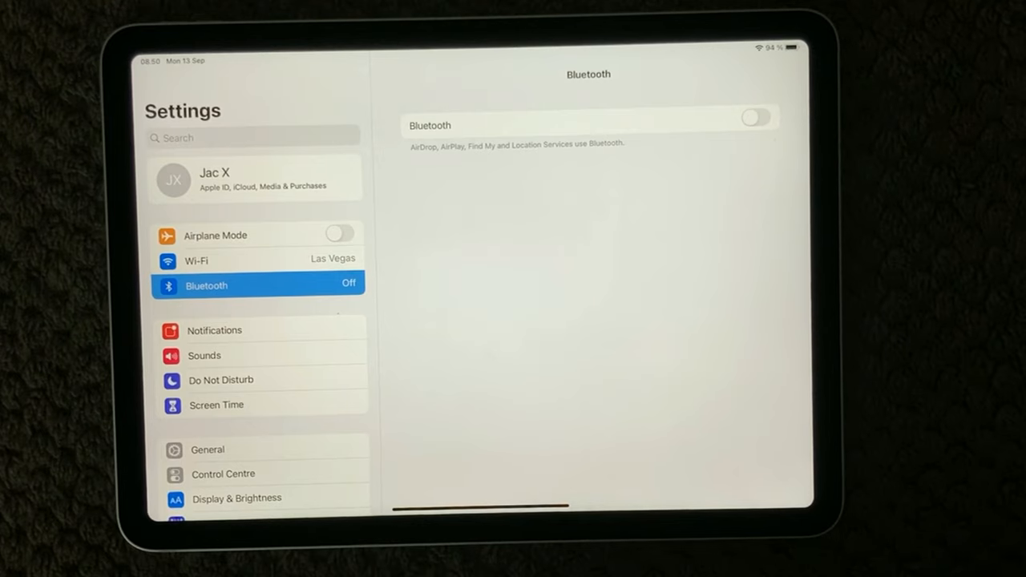
{"action": "left_click", "coordinate": [197, 260]}
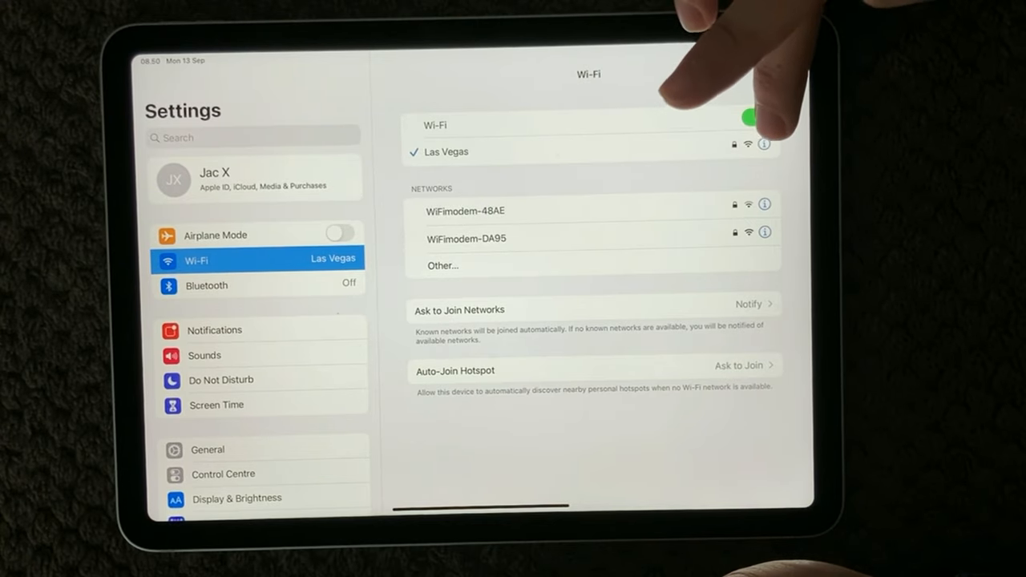
{"action": "left_click", "coordinate": [748, 118]}
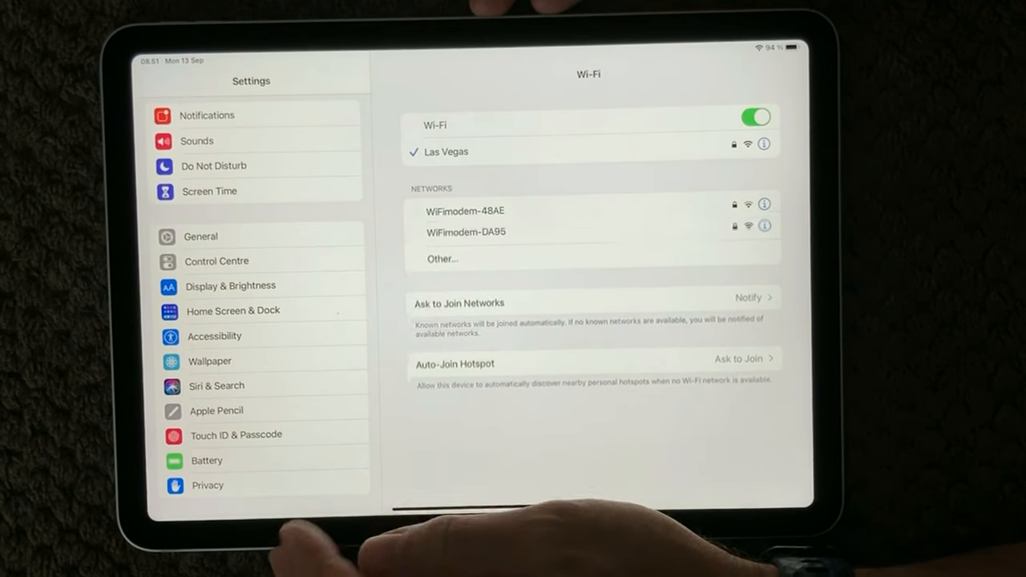
Step: Under Privacy > Location Services > System Services, turn off location for Networking & Wireless and confirm
{"action": "scroll", "scroll_direction": "down", "scroll_amount": 3}
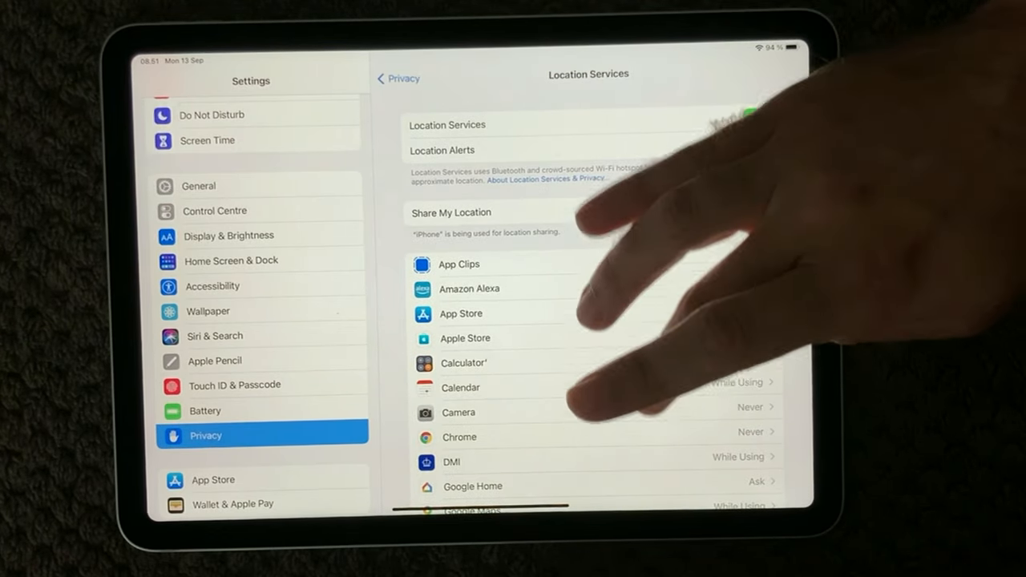
{"action": "scroll", "scroll_direction": "down", "scroll_amount": 3}
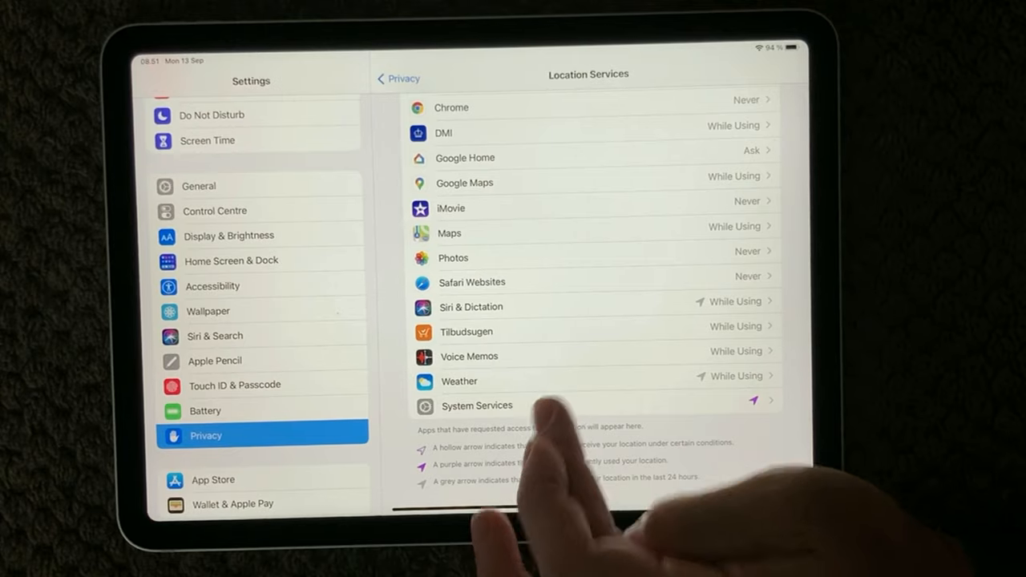
{"action": "left_click", "coordinate": [476, 406]}
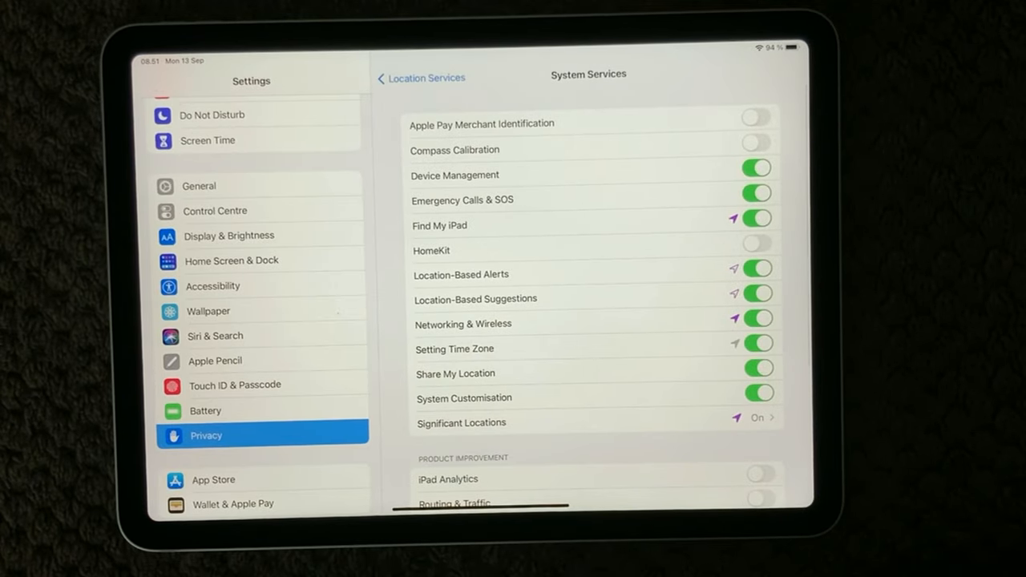
{"action": "scroll", "scroll_direction": "down", "scroll_amount": 3}
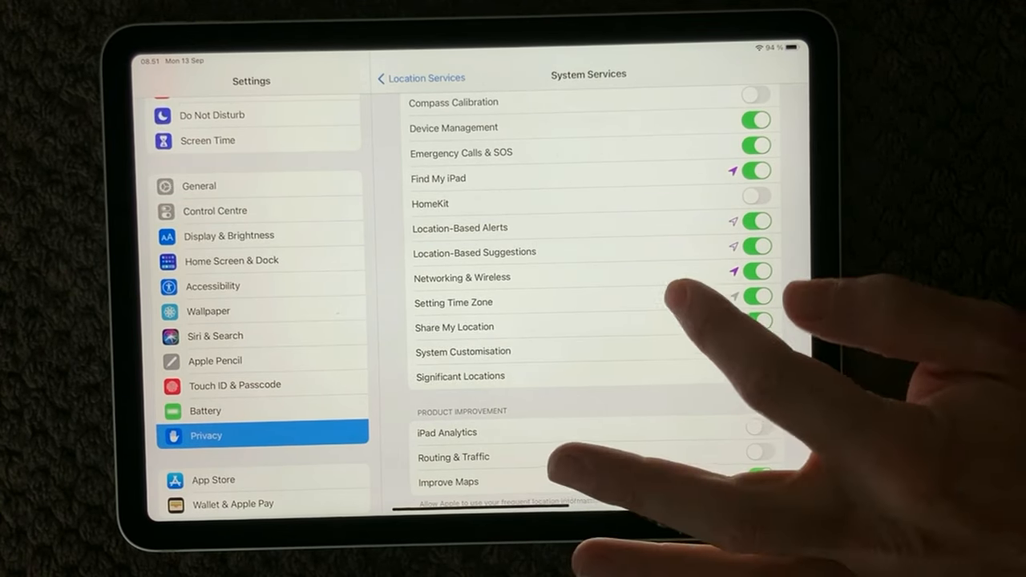
{"action": "left_click", "coordinate": [754, 277]}
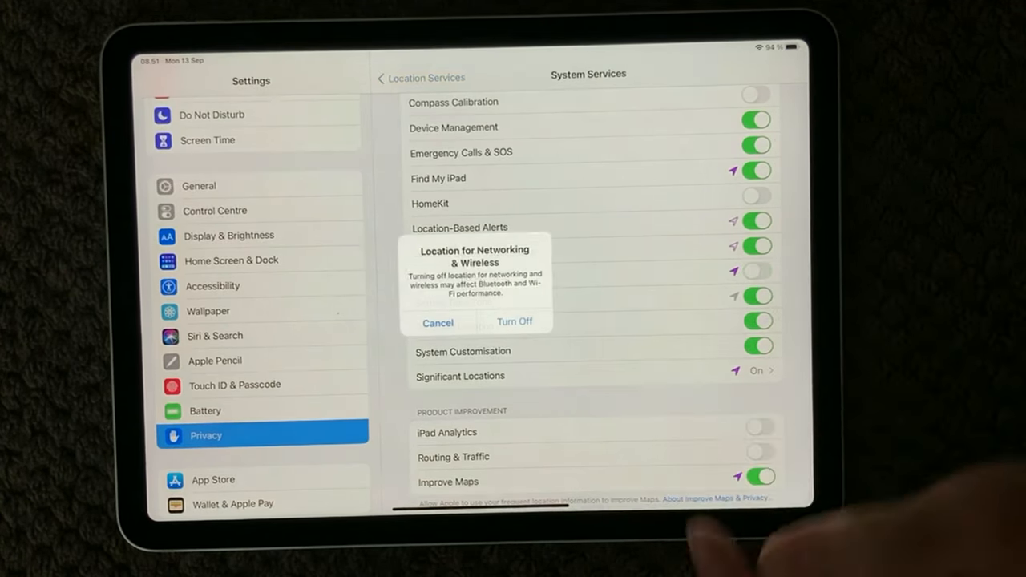
{"action": "left_click", "coordinate": [438, 322]}
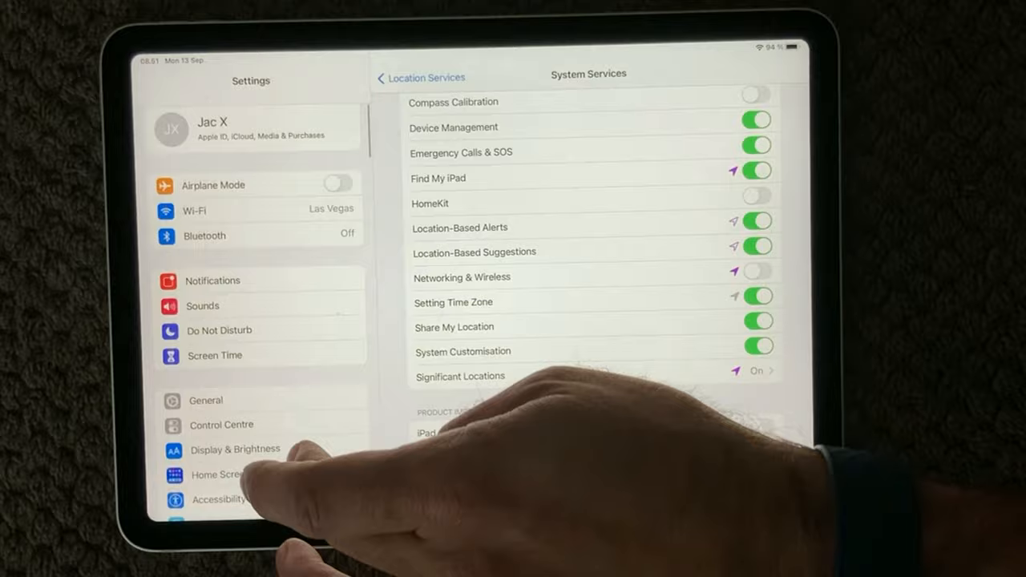
Step: Cycle Wi-Fi off and on so the iPad reconnects to Las Vegas
{"action": "left_click", "coordinate": [193, 210]}
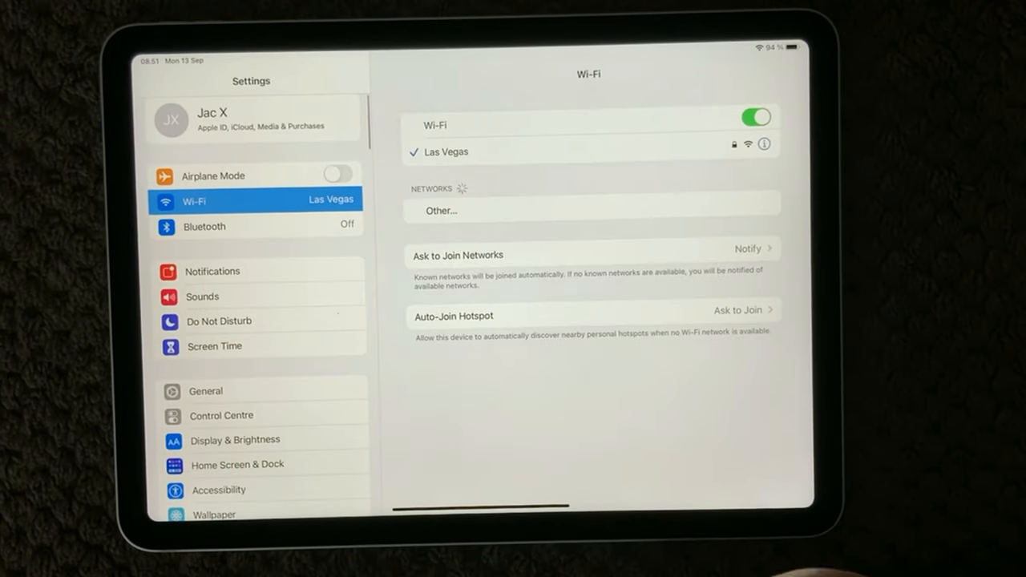
{"action": "left_click", "coordinate": [753, 117]}
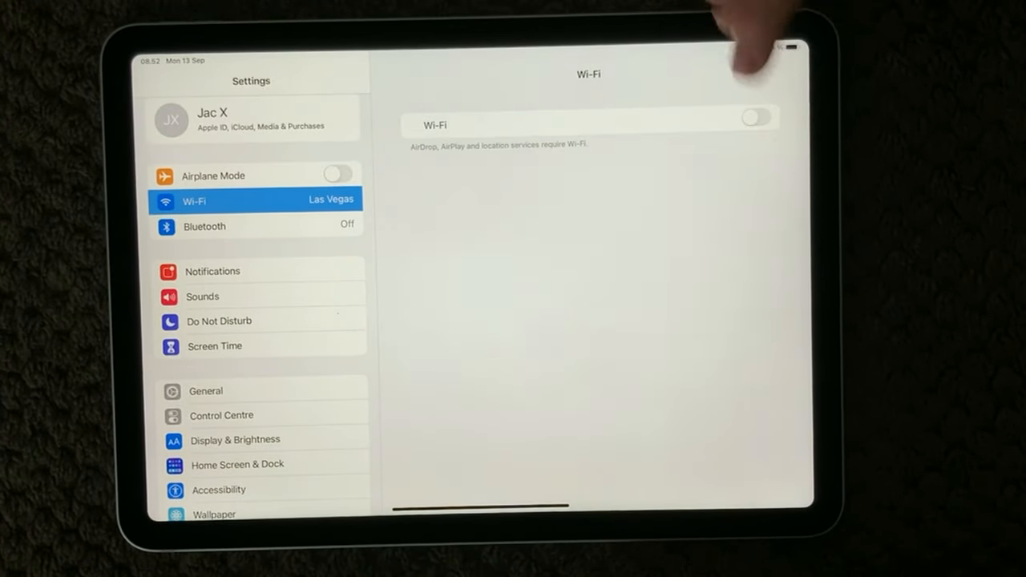
{"action": "left_click", "coordinate": [752, 117]}
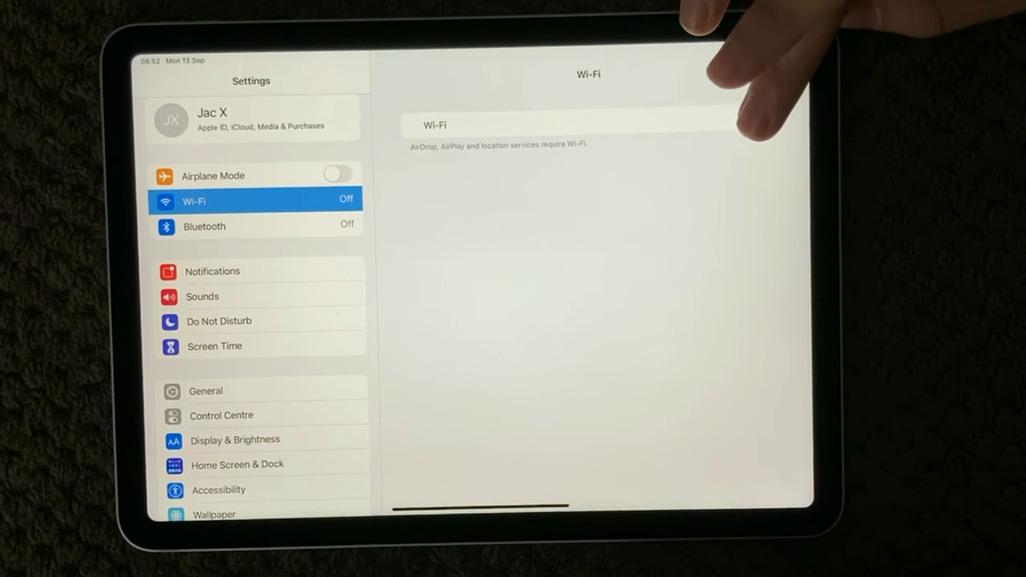
{"action": "left_click", "coordinate": [753, 117]}
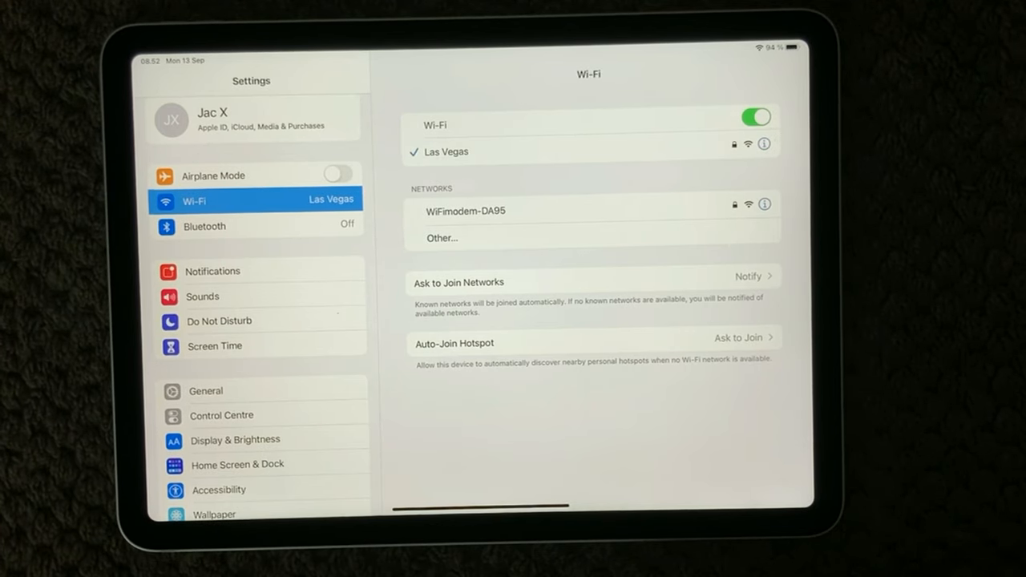
{"action": "scroll", "scroll_direction": "down", "scroll_amount": 3}
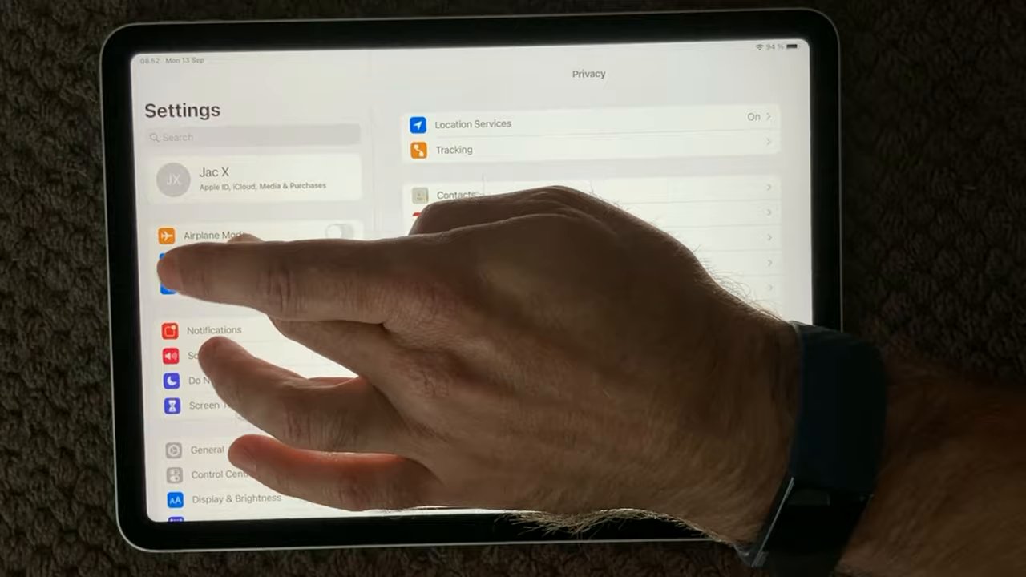
Step: Forget the Las Vegas network from its details page and confirm, then rejoin it
{"action": "left_click", "coordinate": [224, 260]}
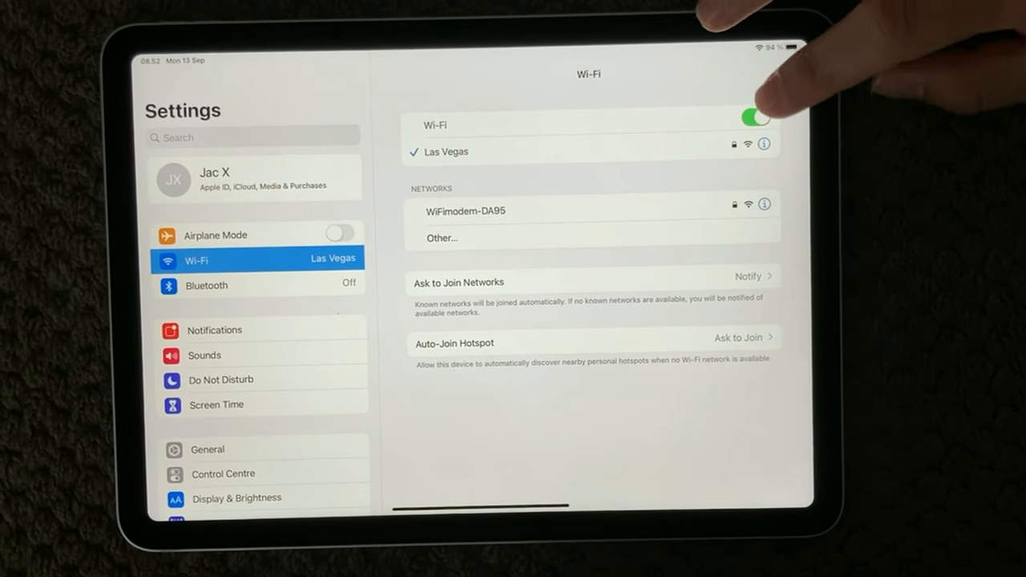
{"action": "left_click", "coordinate": [764, 145]}
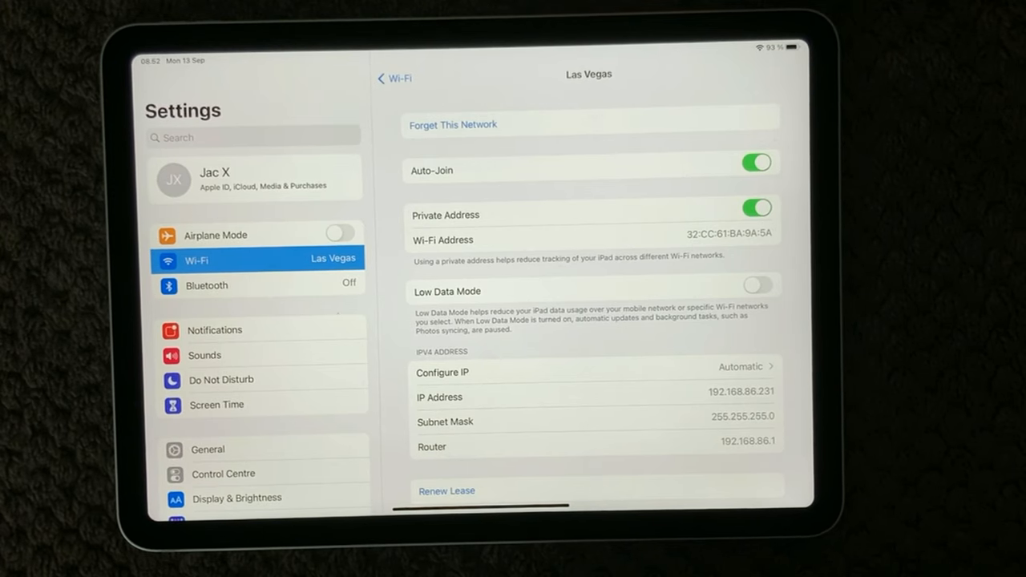
{"action": "scroll", "scroll_direction": "down", "scroll_amount": 3}
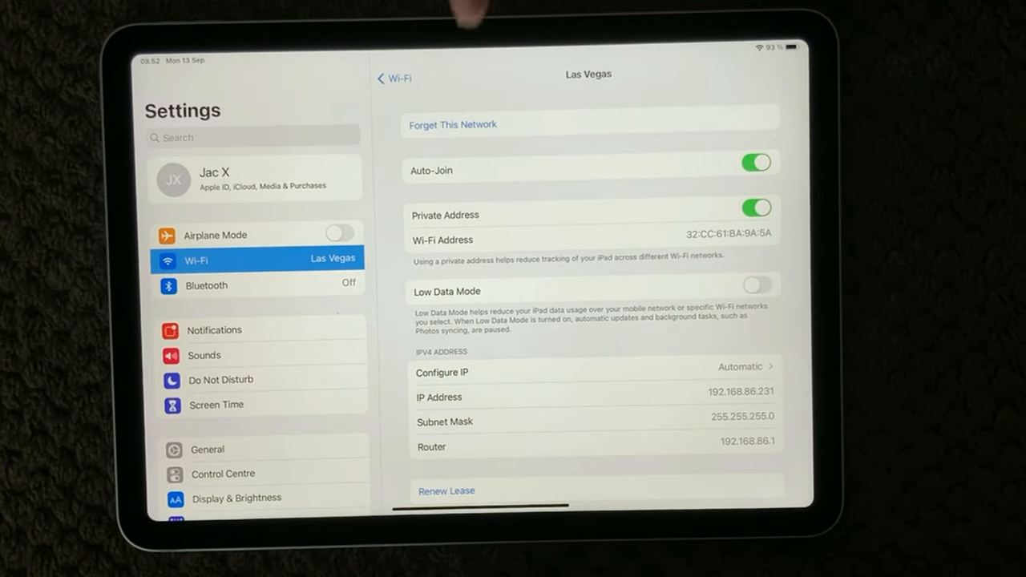
{"action": "left_click", "coordinate": [452, 124]}
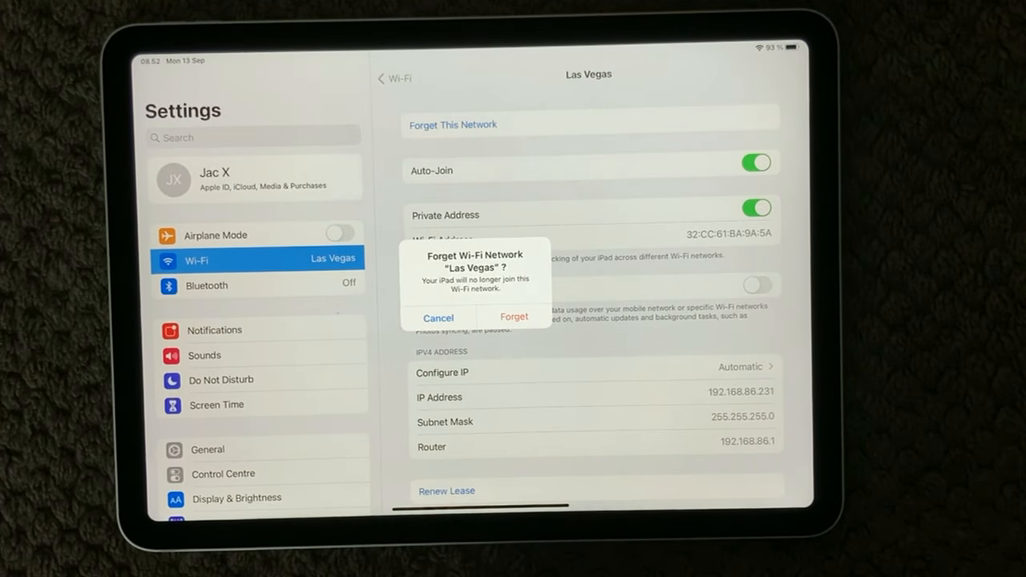
{"action": "left_click", "coordinate": [439, 318]}
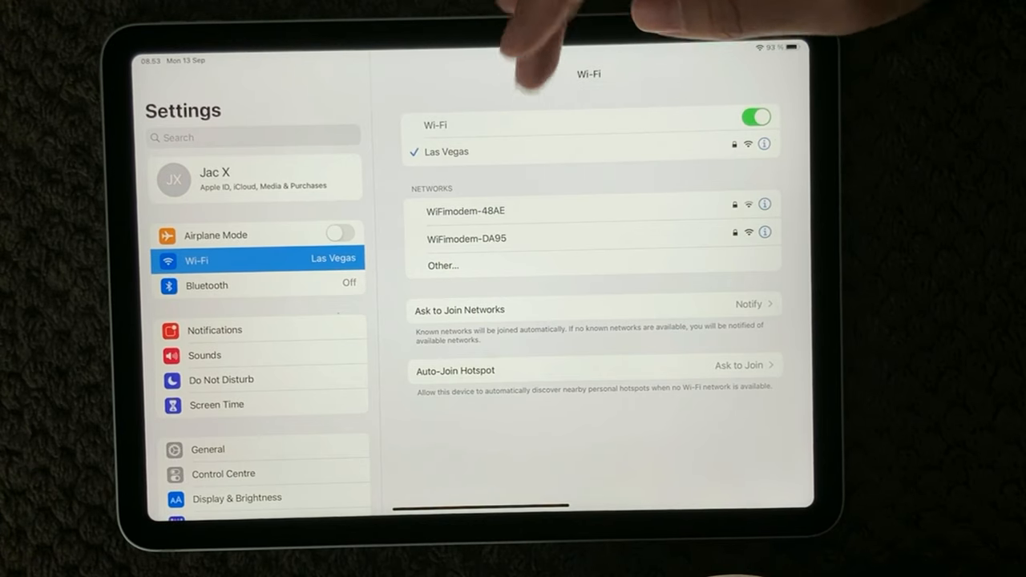
Step: Open the Las Vegas network details to reach its Configure DNS page
{"action": "left_click", "coordinate": [764, 151]}
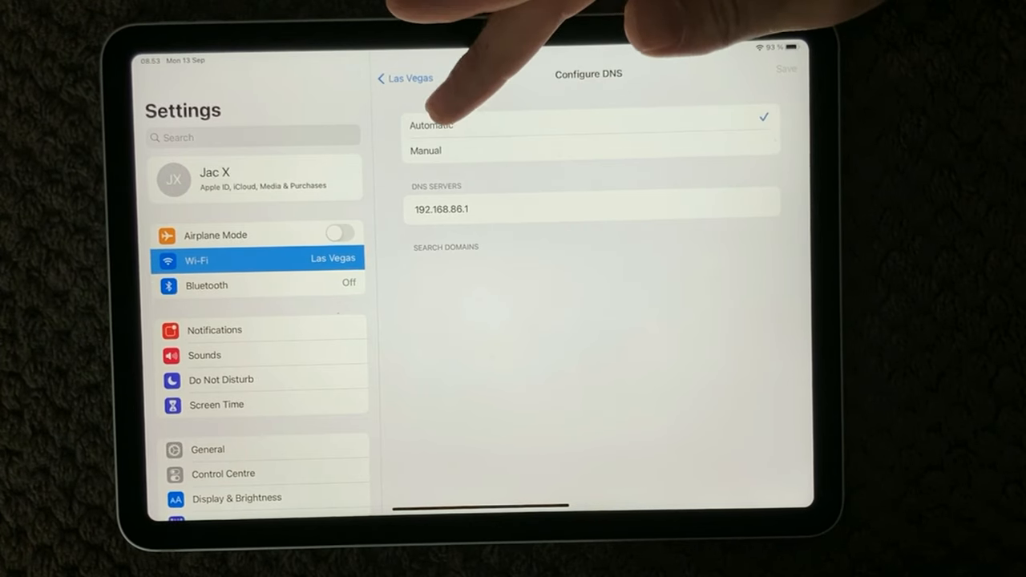
{"action": "mouse_move", "coordinate": [441, 120]}
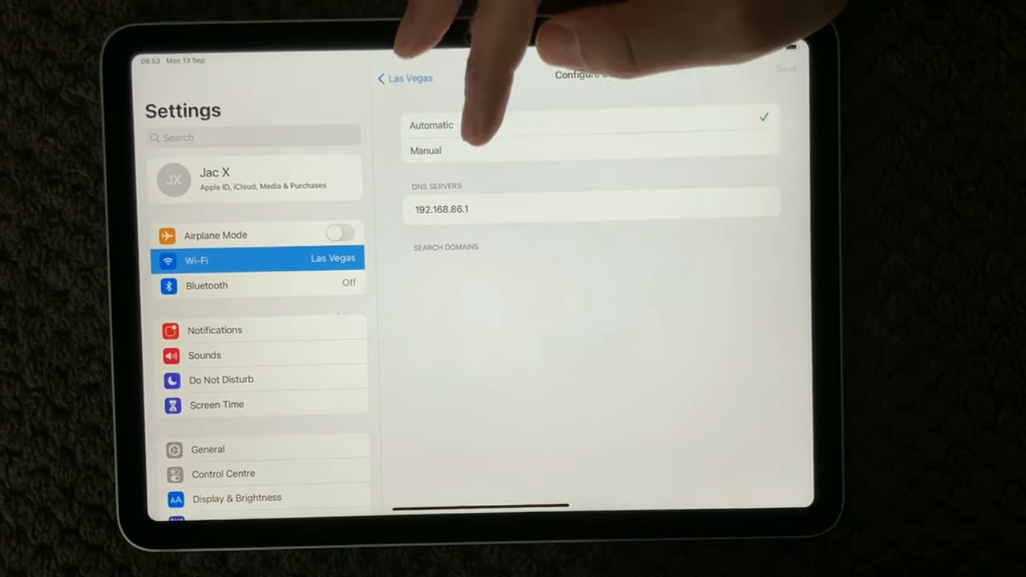
Step: Set DNS to Manual with 8.8.8.8 as the only server, save, and recheck Las Vegas details
{"action": "left_click", "coordinate": [425, 151]}
{"action": "type", "text": "8.8.8.8"}
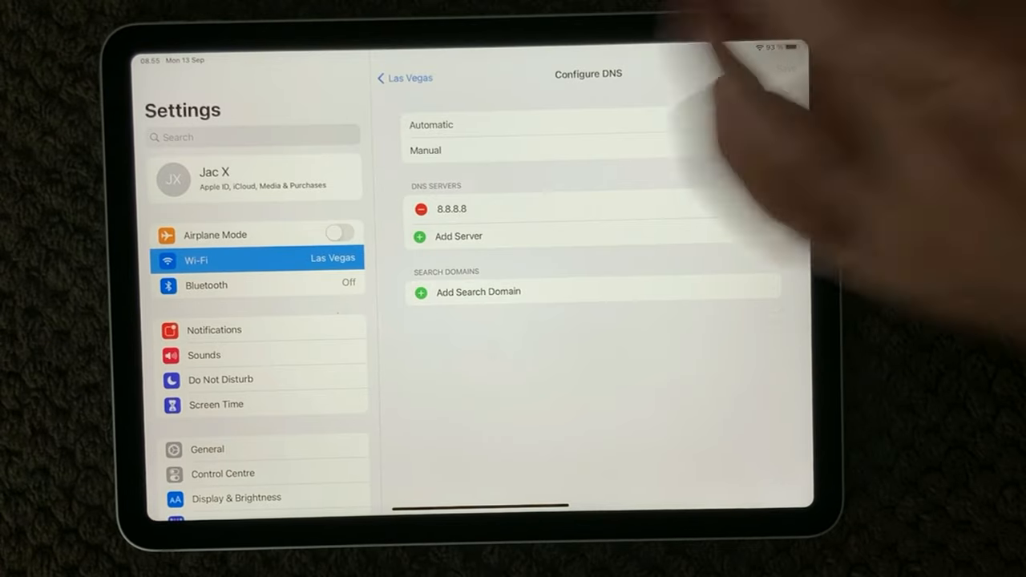
{"action": "left_click", "coordinate": [405, 78]}
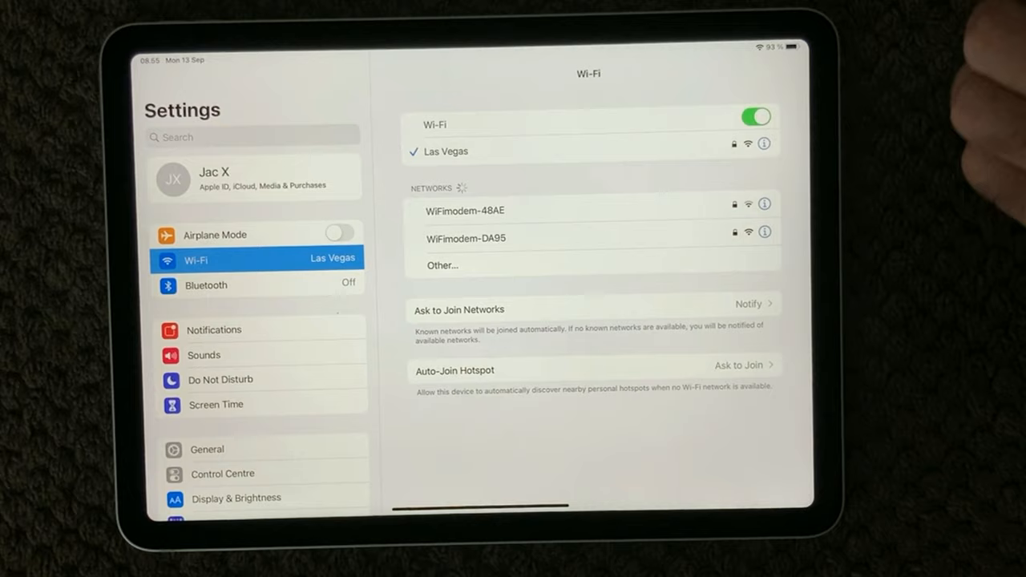
{"action": "left_click", "coordinate": [764, 145]}
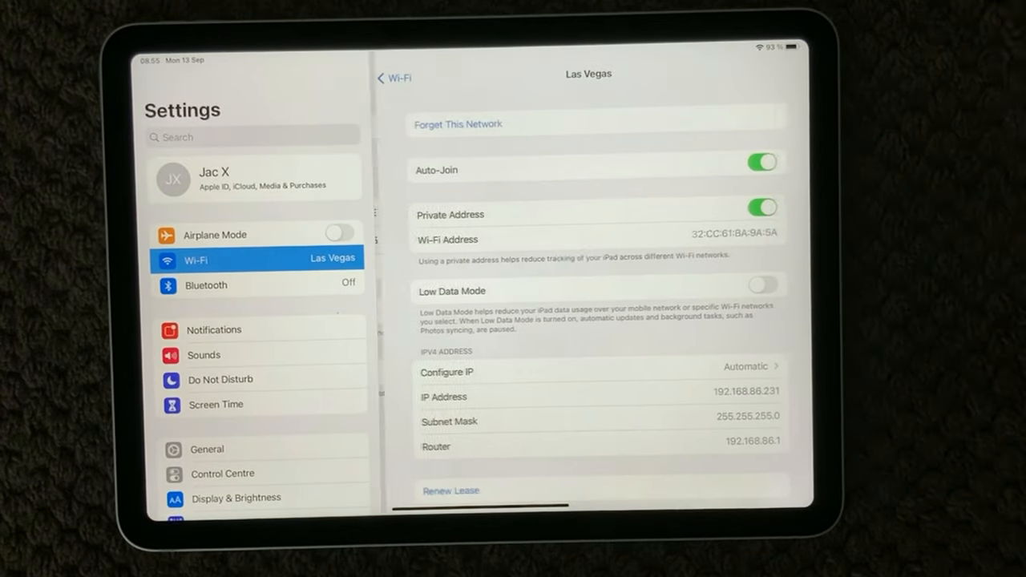
{"action": "scroll", "scroll_direction": "down", "scroll_amount": 3}
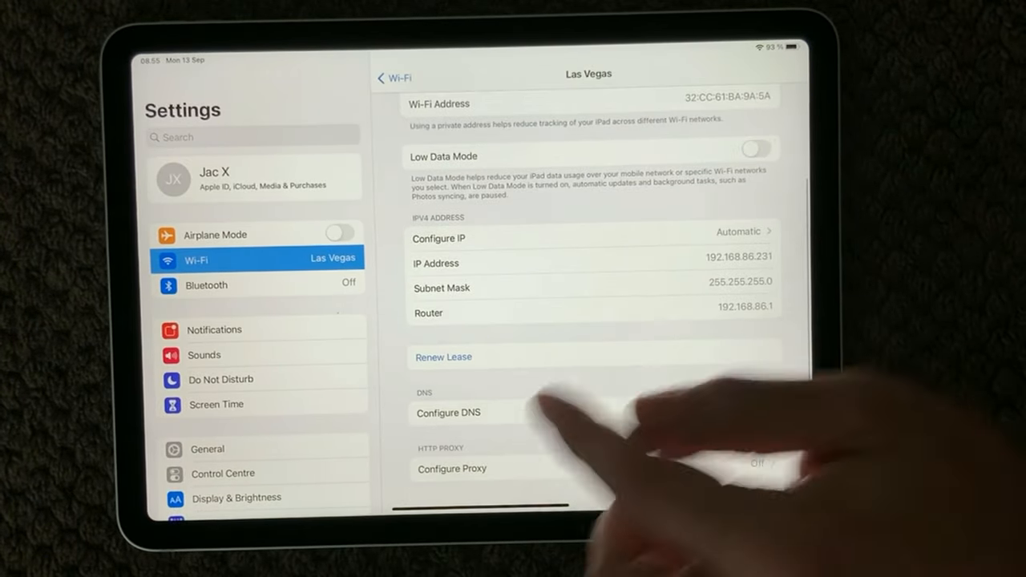